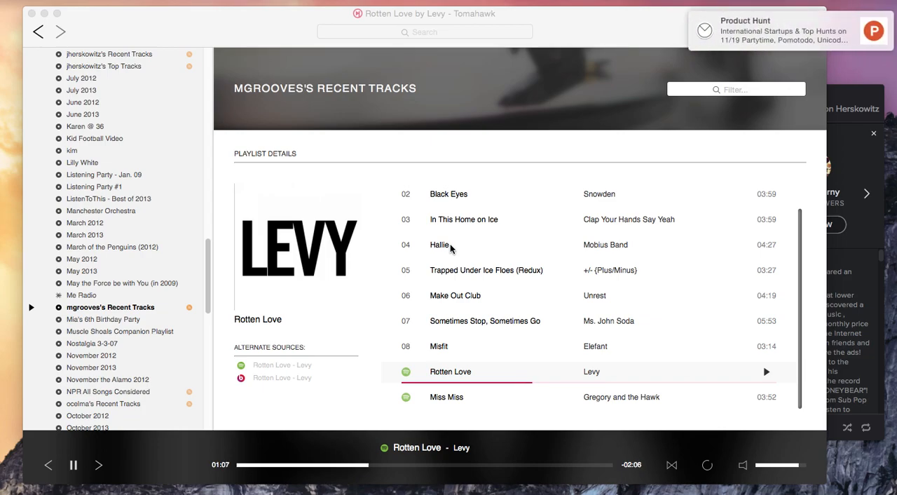
pyautogui.moveTo(860, 93)
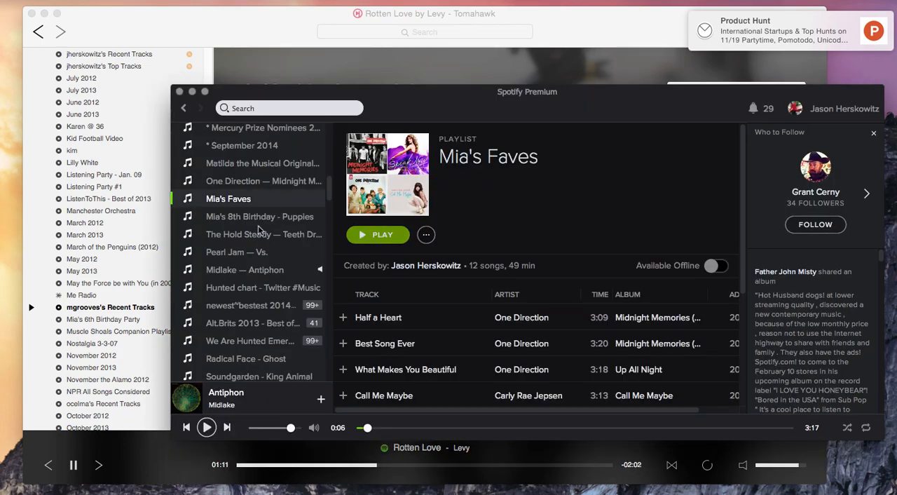
pyautogui.moveTo(254, 250)
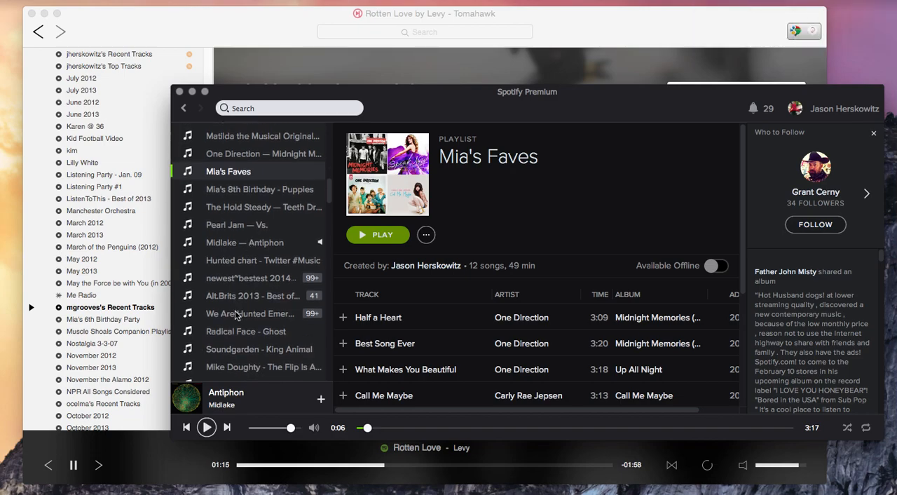
# Select 'We Are Hunted Emerging Chart' in Spotify's playlist sidebar and scroll its songs
pyautogui.click(250, 314)
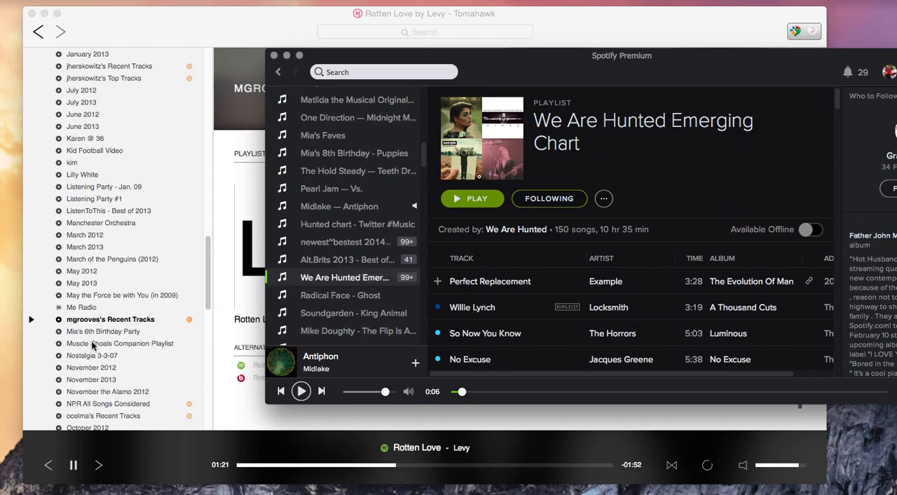
pyautogui.scroll(-3)
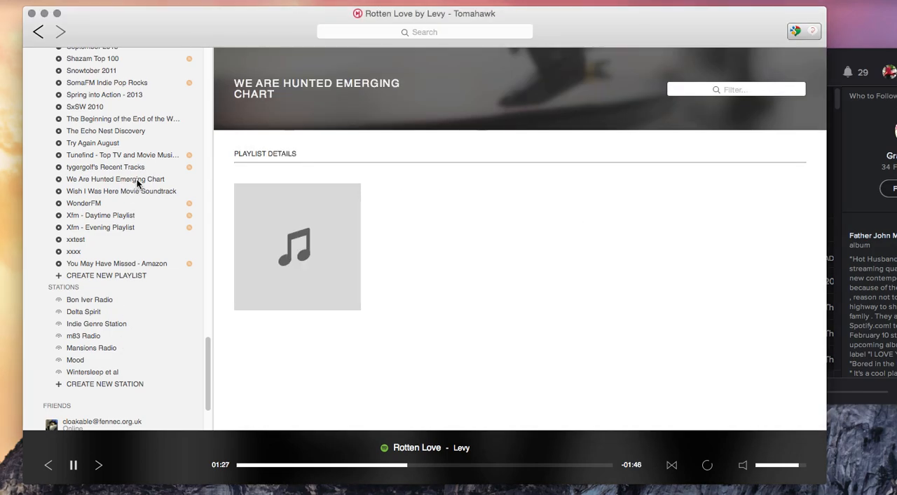
# Select the imported 'We Are Hunted Emerging Chart' in Tomahawk and scroll its 150 tracks
pyautogui.click(116, 178)
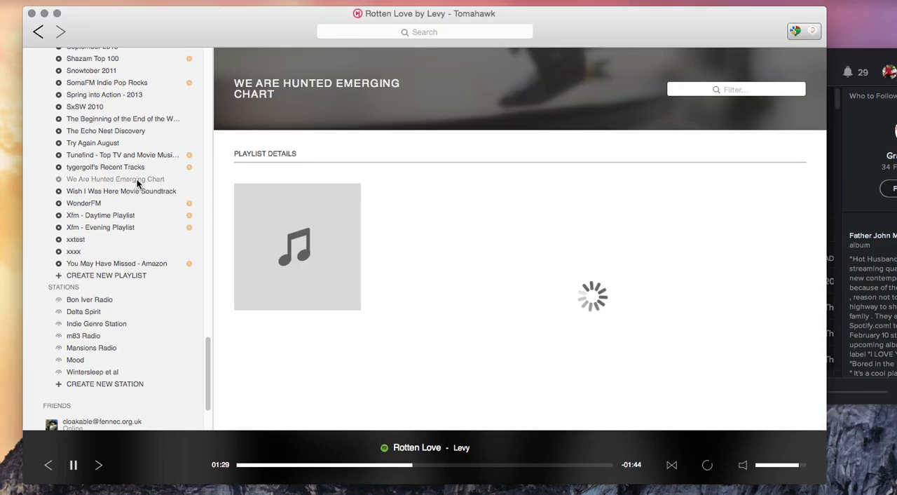
pyautogui.click(116, 179)
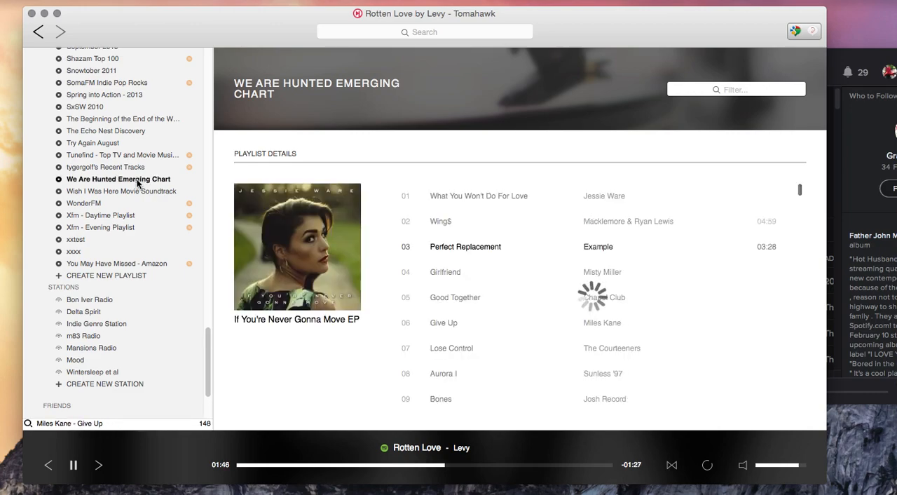
pyautogui.scroll(-3)
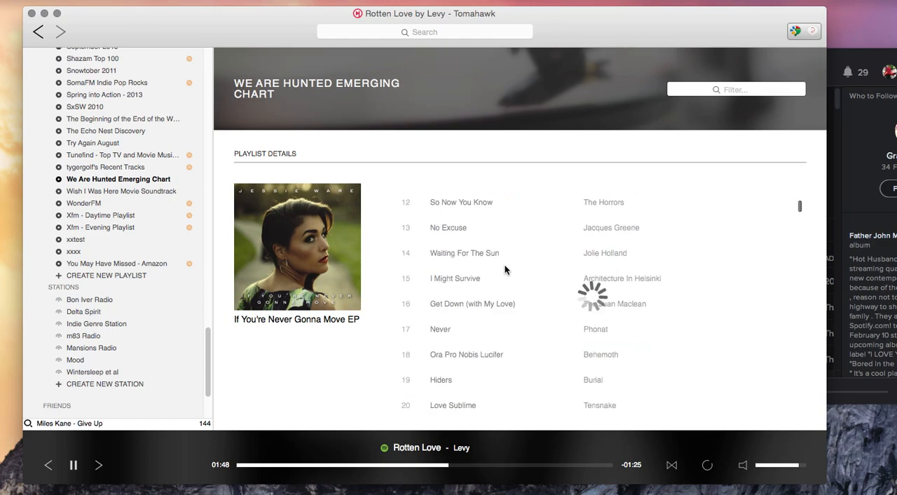
pyautogui.scroll(-3)
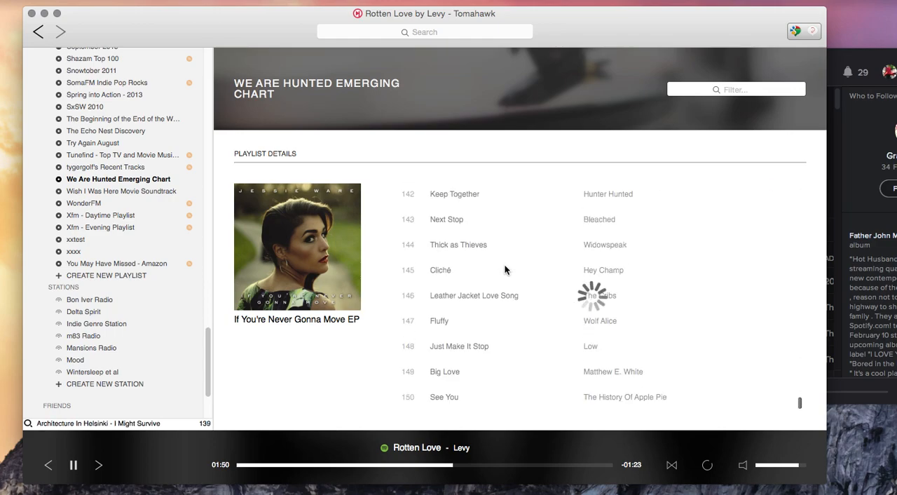